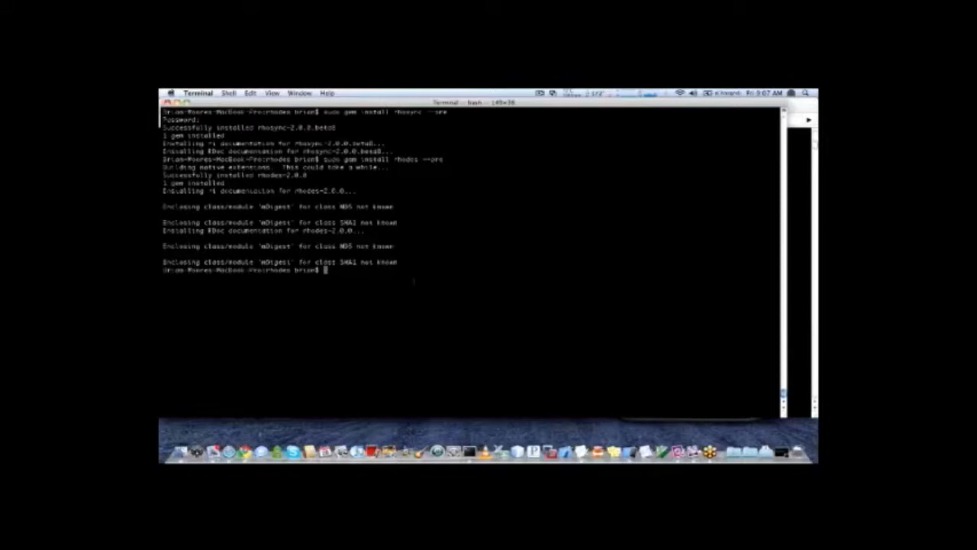
# - Type the rhodes-setup command at the Terminal prompt
pyautogui.write('rhod')
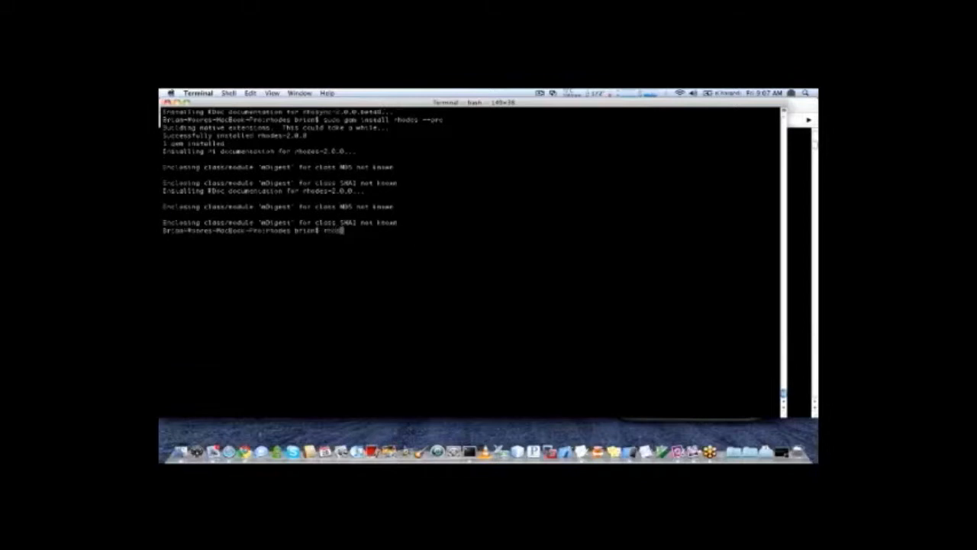
pyautogui.write('rhodes-setup')
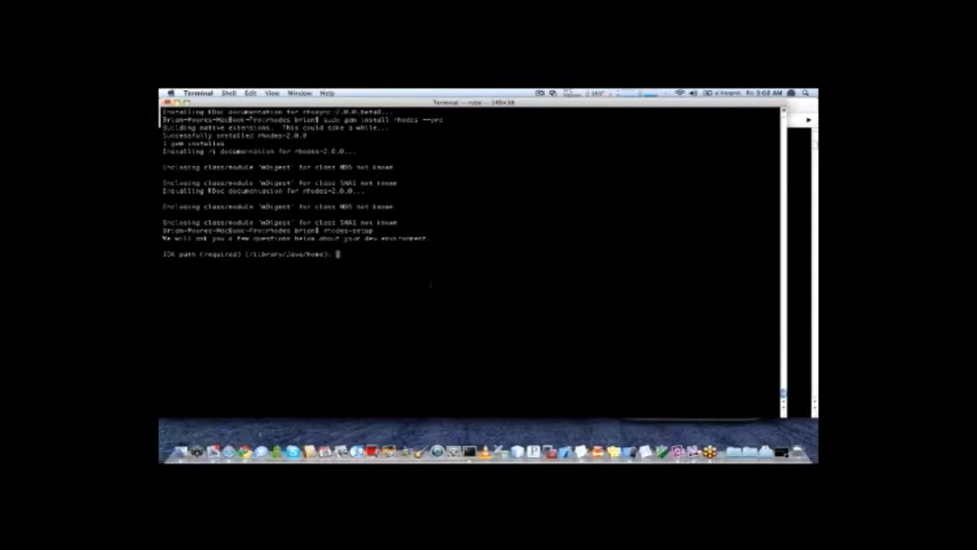
# - Accept the default JDK path and enter the android-sdk-mac_86 folder path
pyautogui.press('Return')
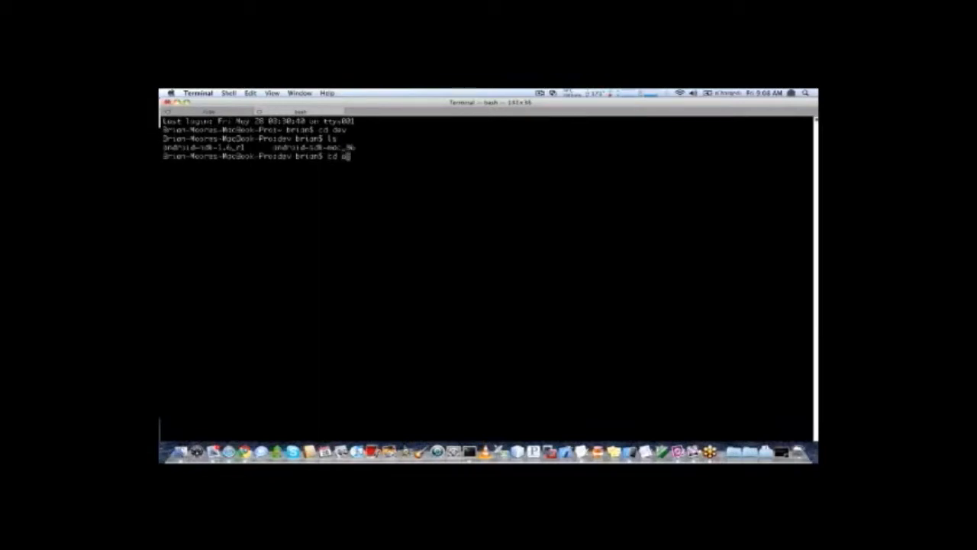
pyautogui.write('android-')
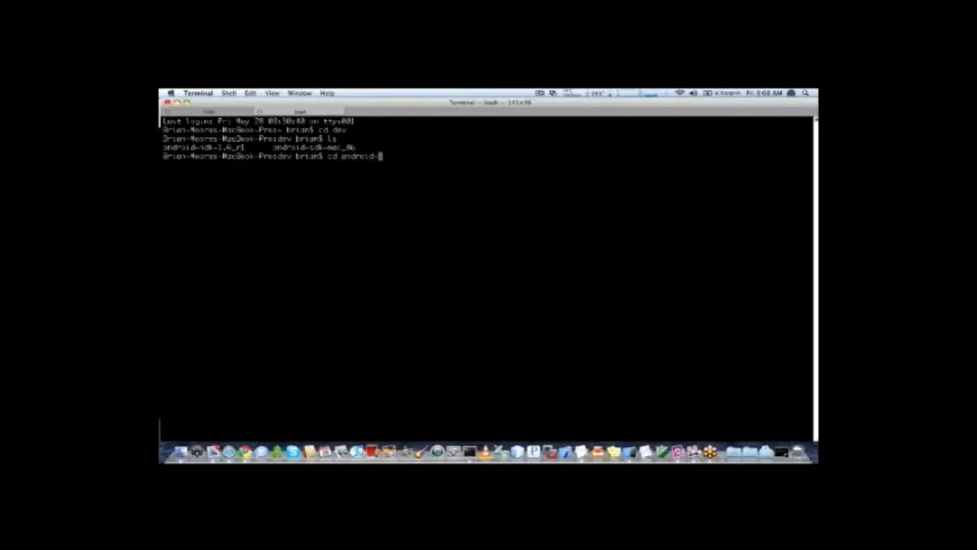
pyautogui.press('Return')
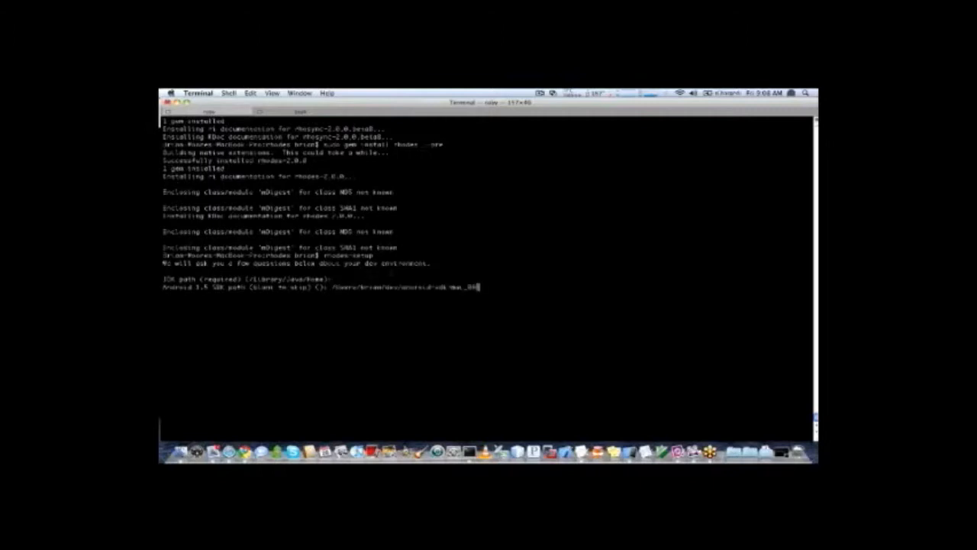
# - Confirm the SDK path and give /Users/brian/dev/android-ndk-1.6.r1 as the NDK path
pyautogui.press('Return')
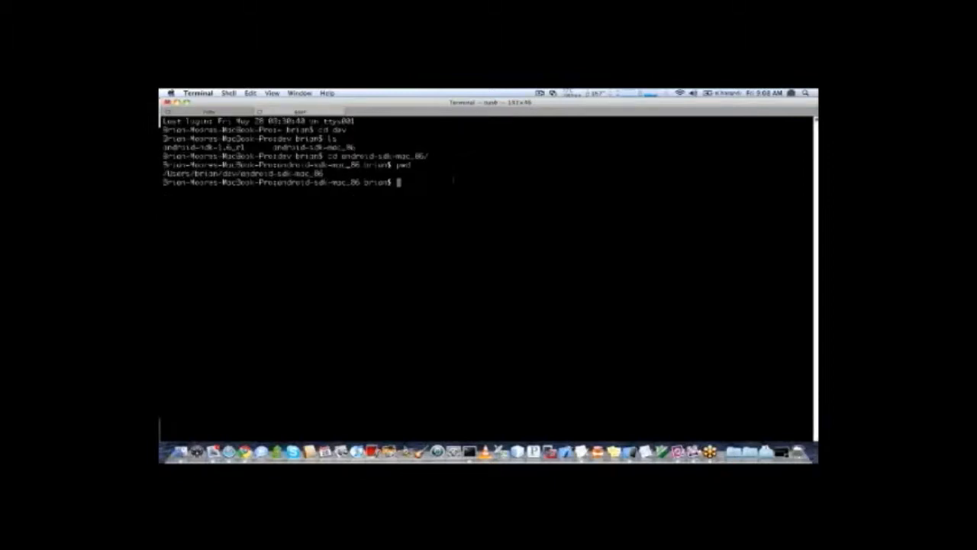
pyautogui.press('Return')
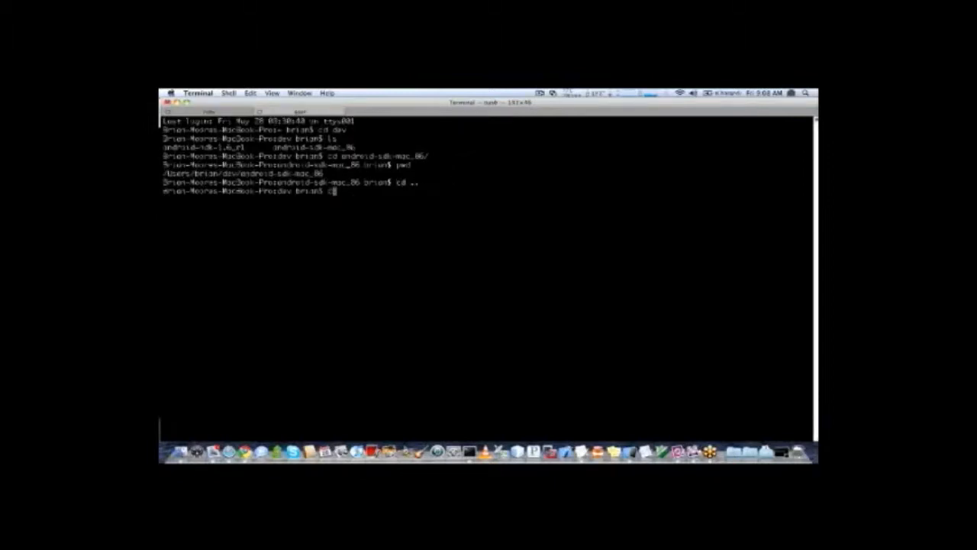
pyautogui.write('cd android-')
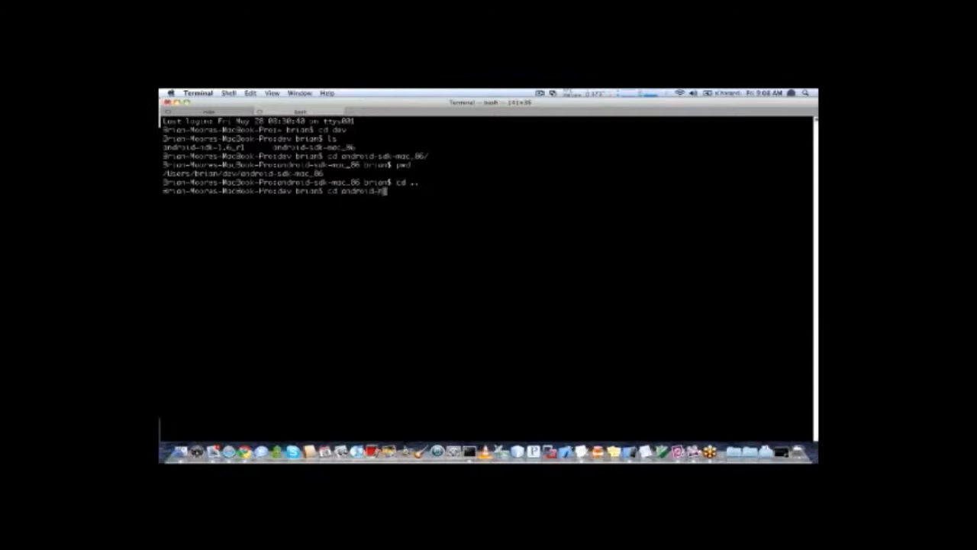
pyautogui.press('Return')
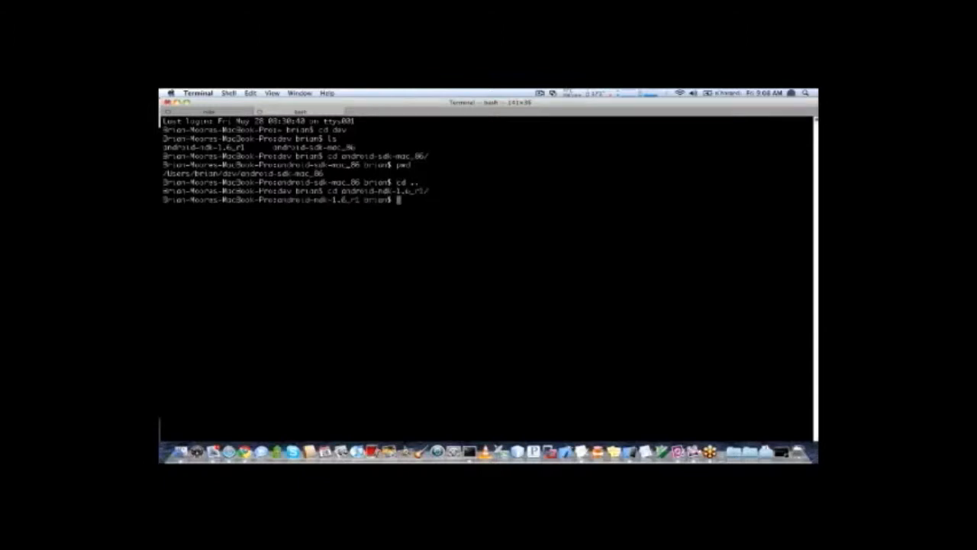
pyautogui.press('Return')
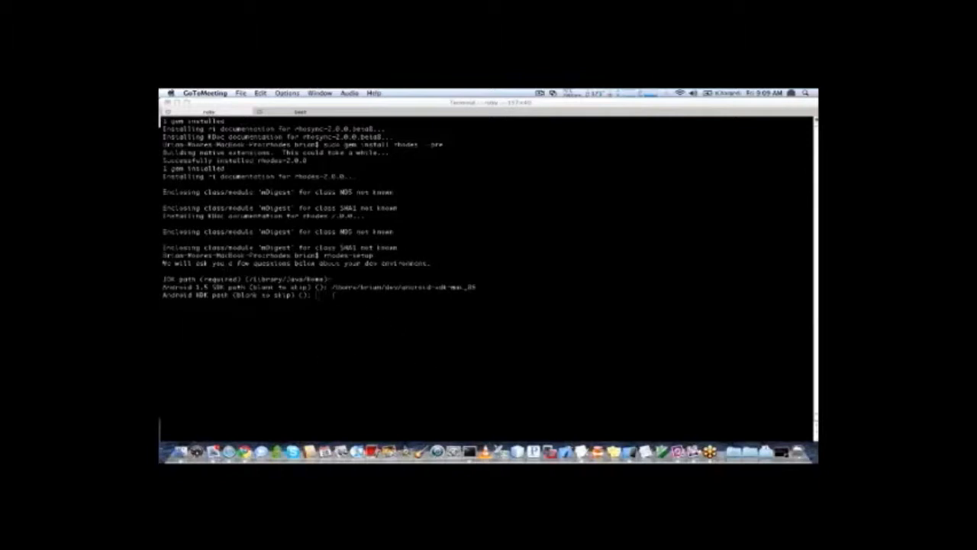
pyautogui.write('/Users/brian/dev/android-ndk-1.6.r1')
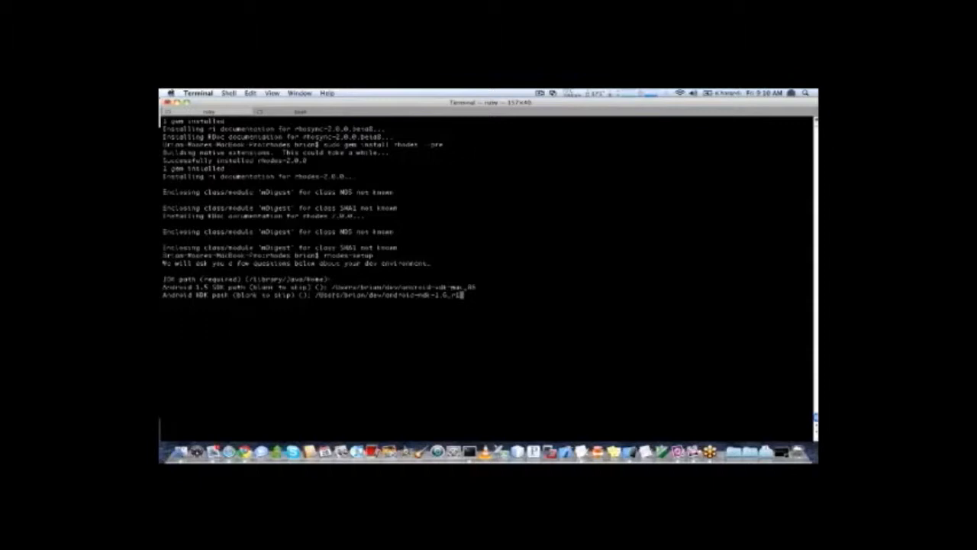
pyautogui.press('Return')
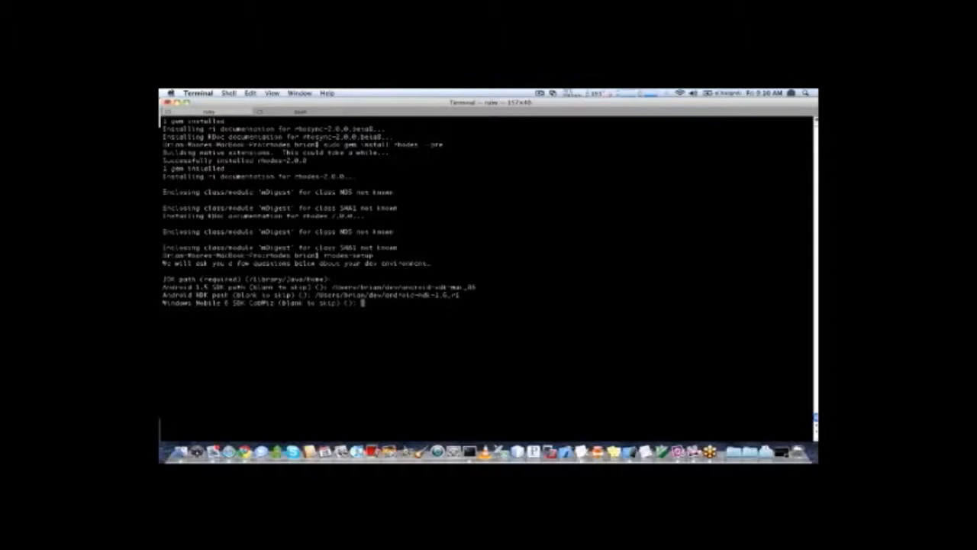
# - Skip the Windows Mobile SDK prompt and the three BlackBerry JDE path prompts
pyautogui.press('Return')
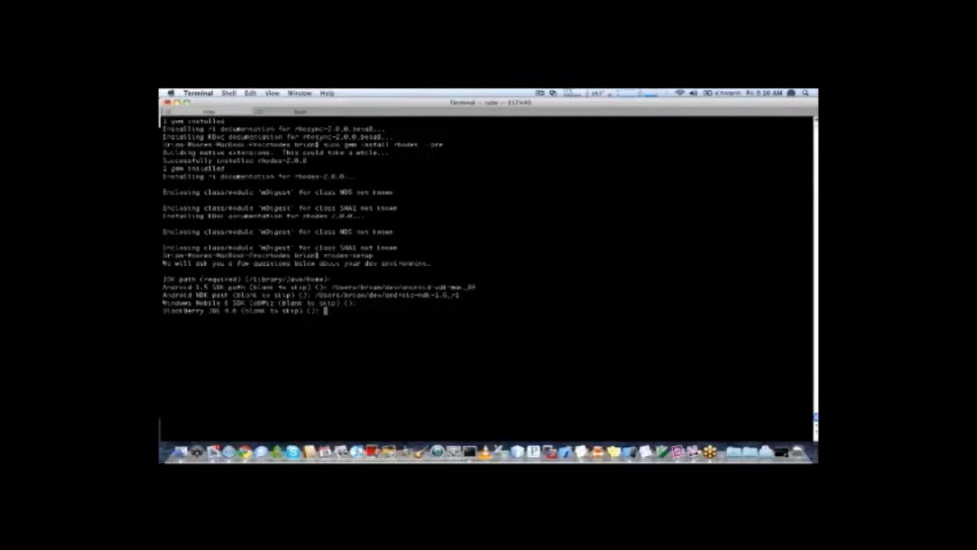
pyautogui.press('Return')
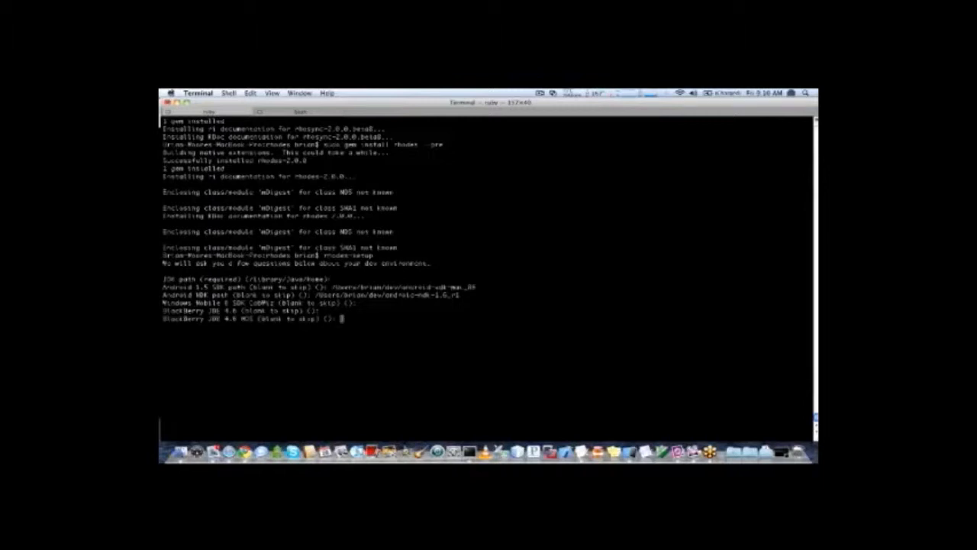
pyautogui.press('Return')
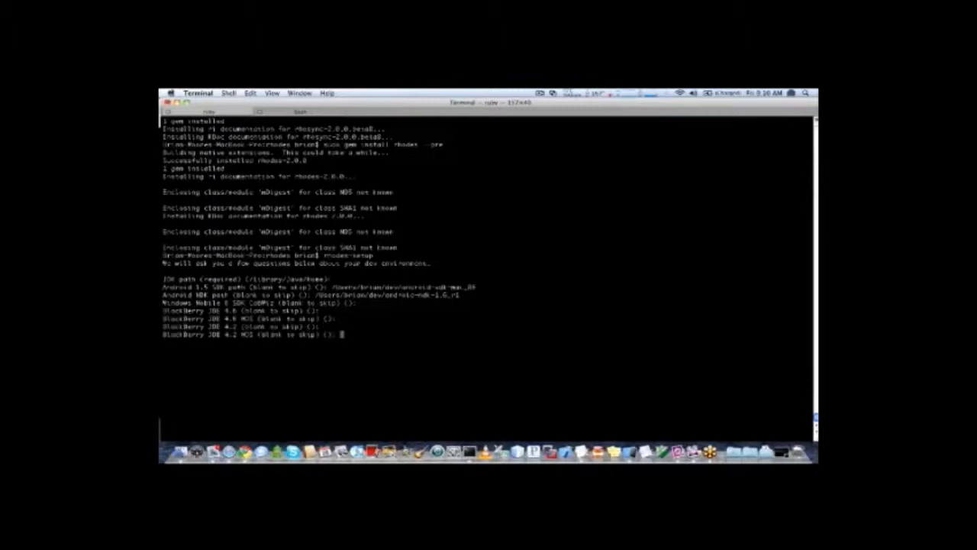
pyautogui.press('Return')
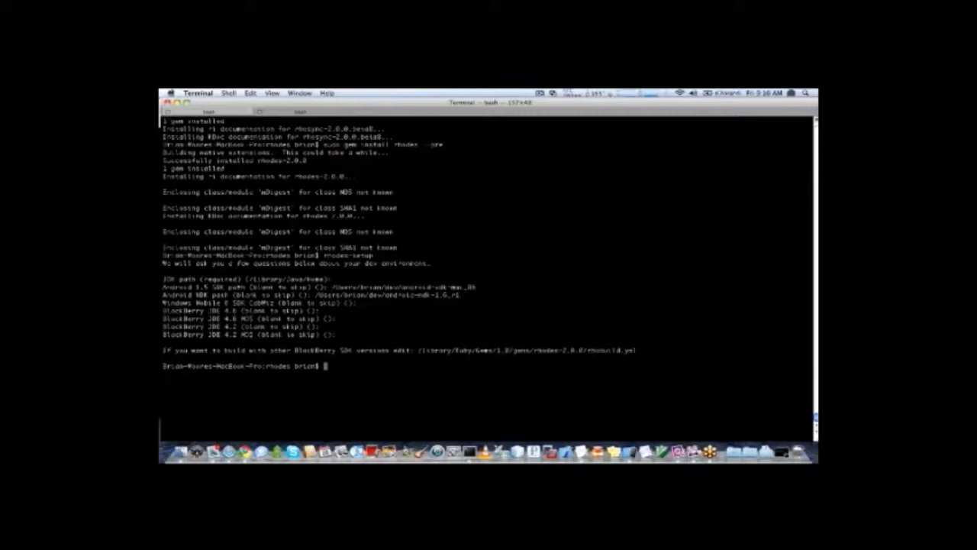
# - Copy the rhobuild.yml file path and insert it into a command
pyautogui.doubleClick(611, 350)
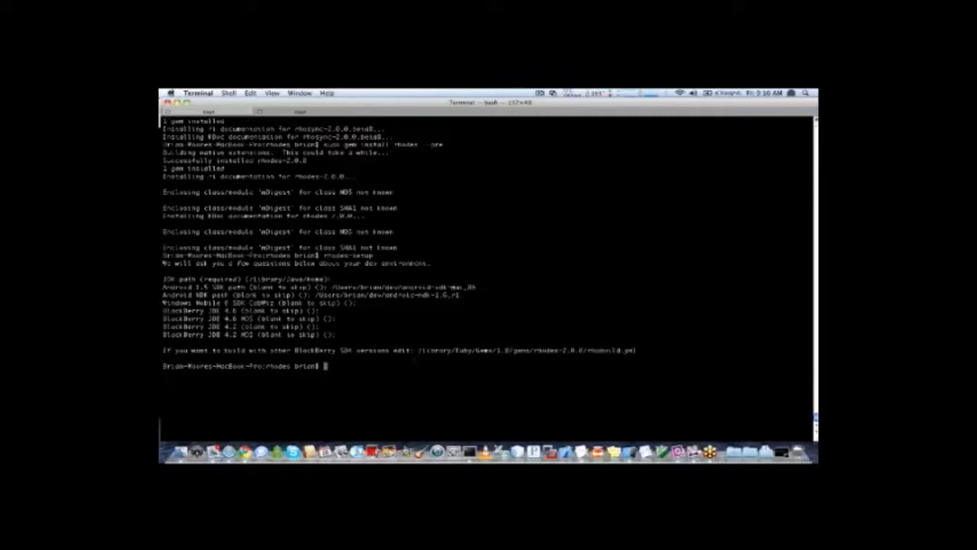
pyautogui.write('vir')
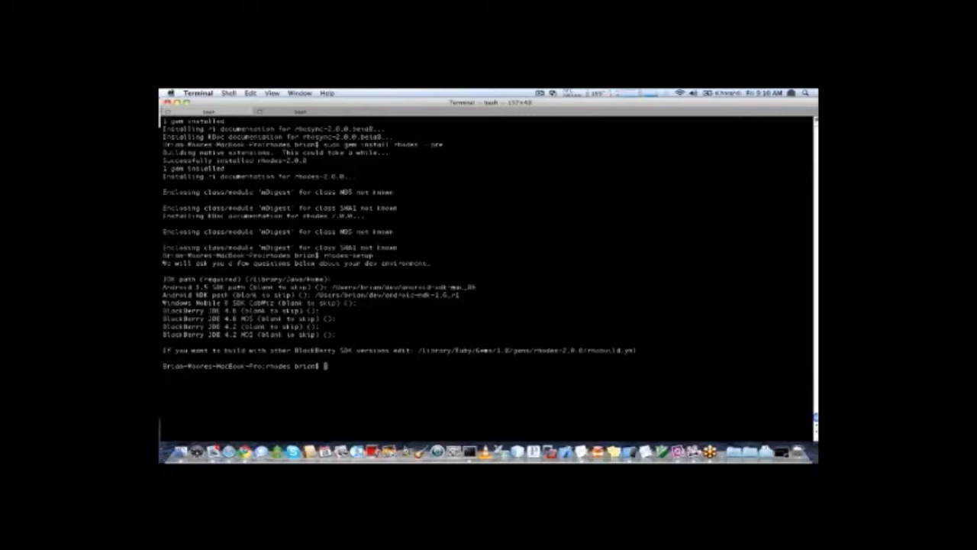
pyautogui.write('mole')
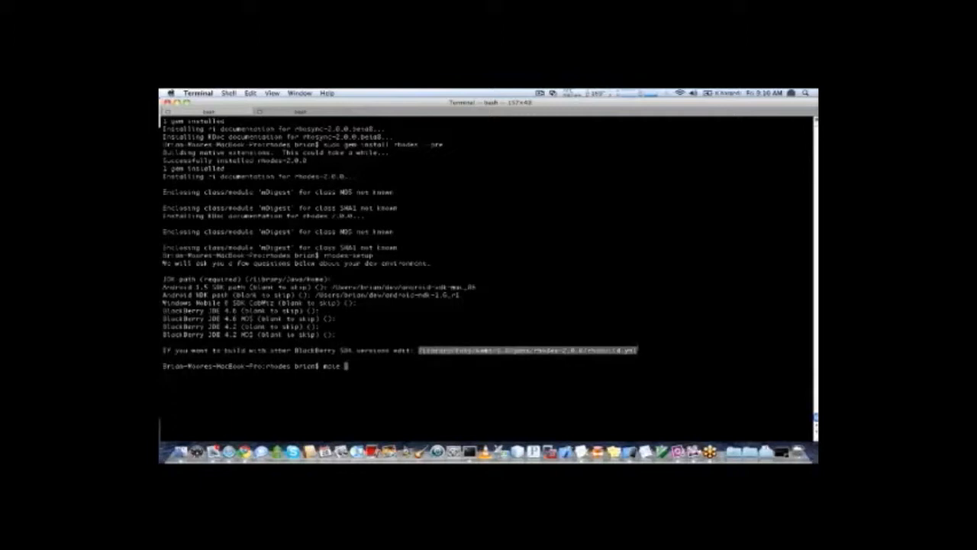
pyautogui.press('Return')
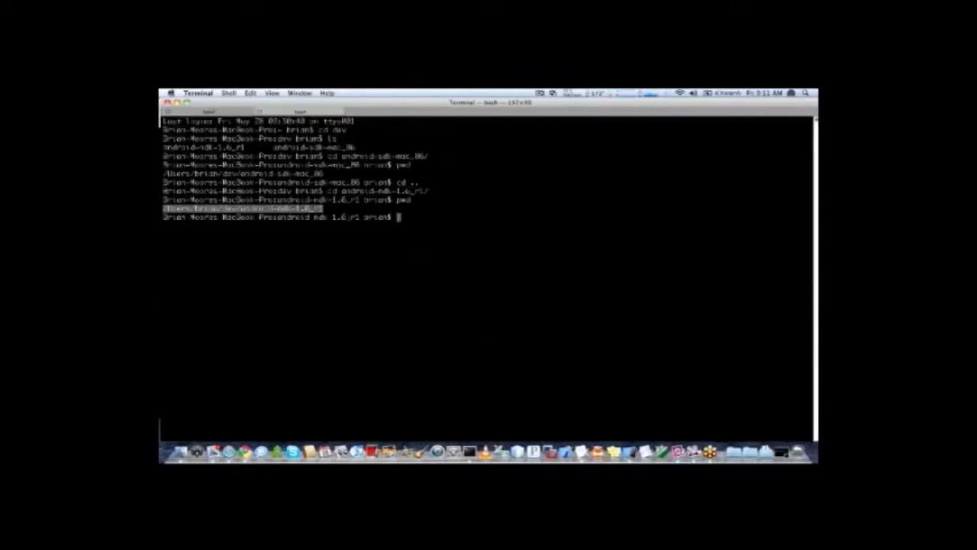
# - Go up to the android-sdk-mac_86 folder, list it, and type the android command
pyautogui.write('cd ..')
pyautogui.write('cd and')
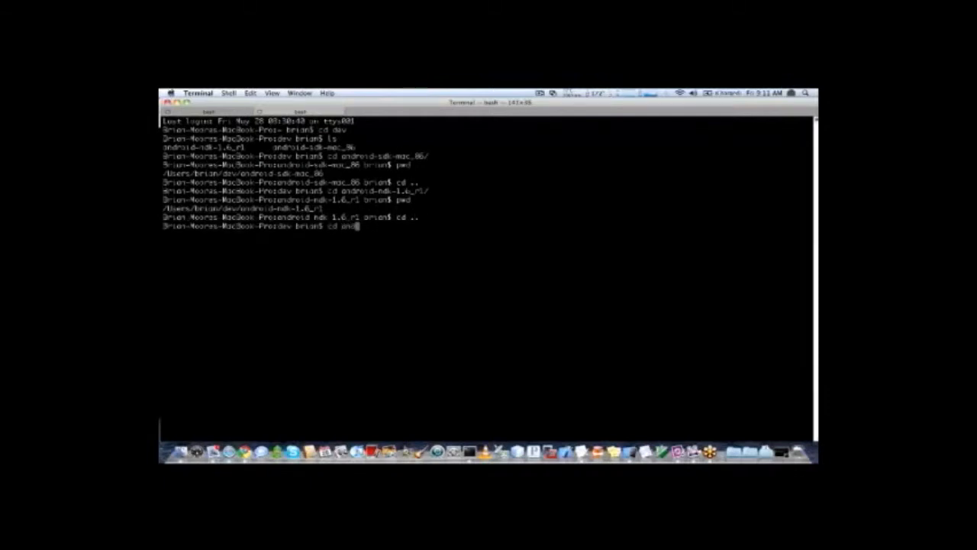
pyautogui.press('Return')
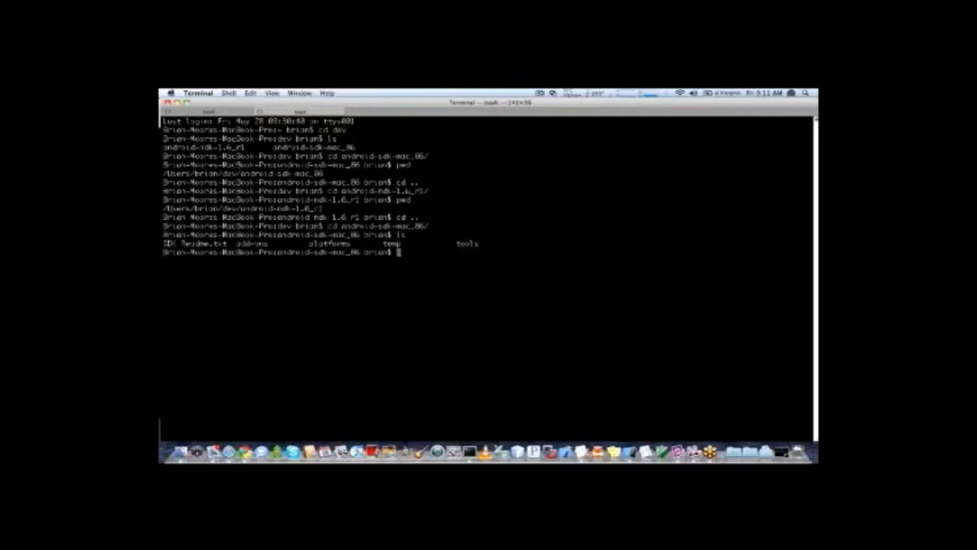
pyautogui.write('android')
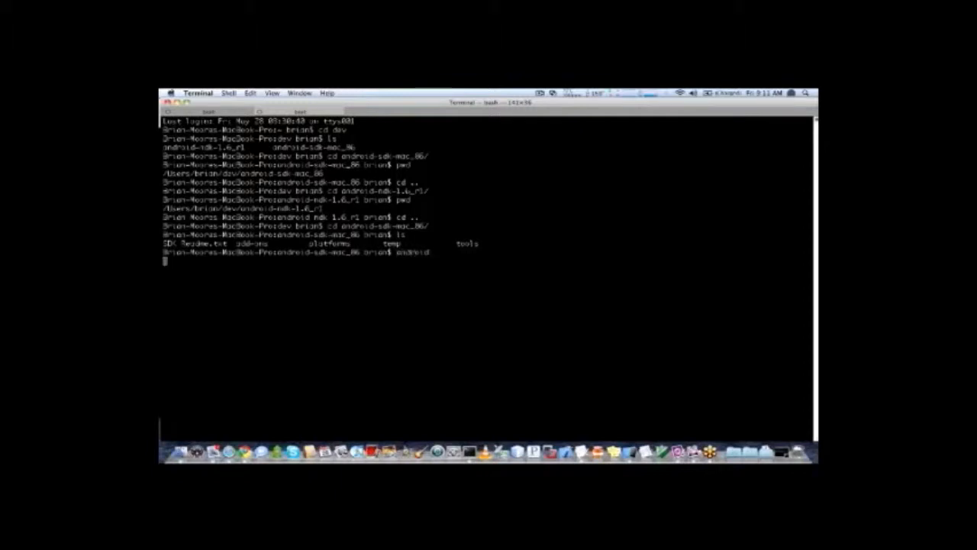
# - Launch the Android SDK and AVD Manager and view Available, then Installed Packages
pyautogui.press('Return')
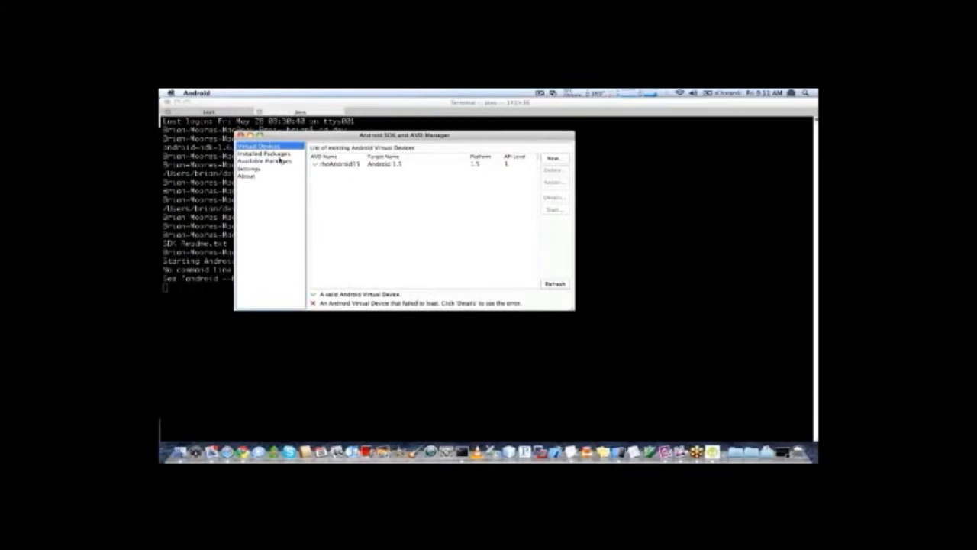
pyautogui.click(263, 161)
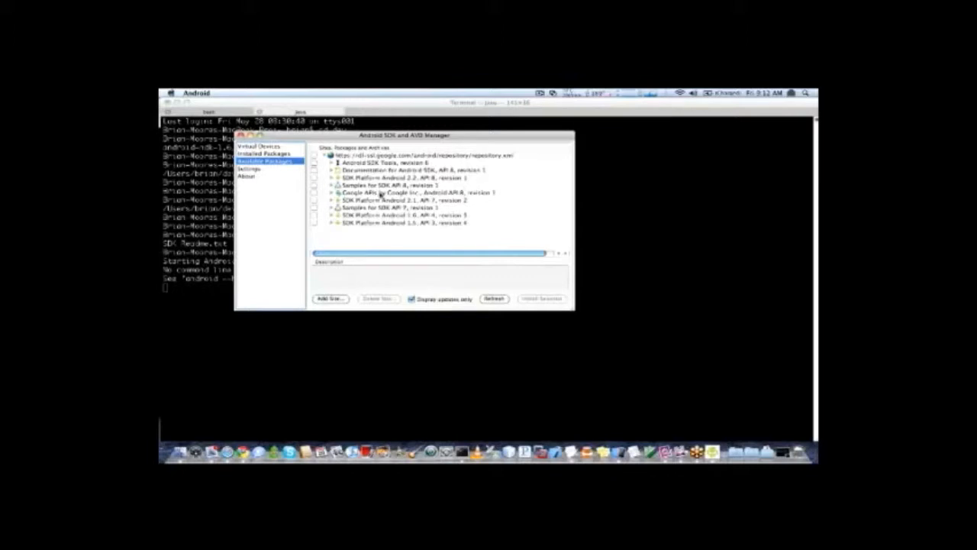
pyautogui.click(264, 153)
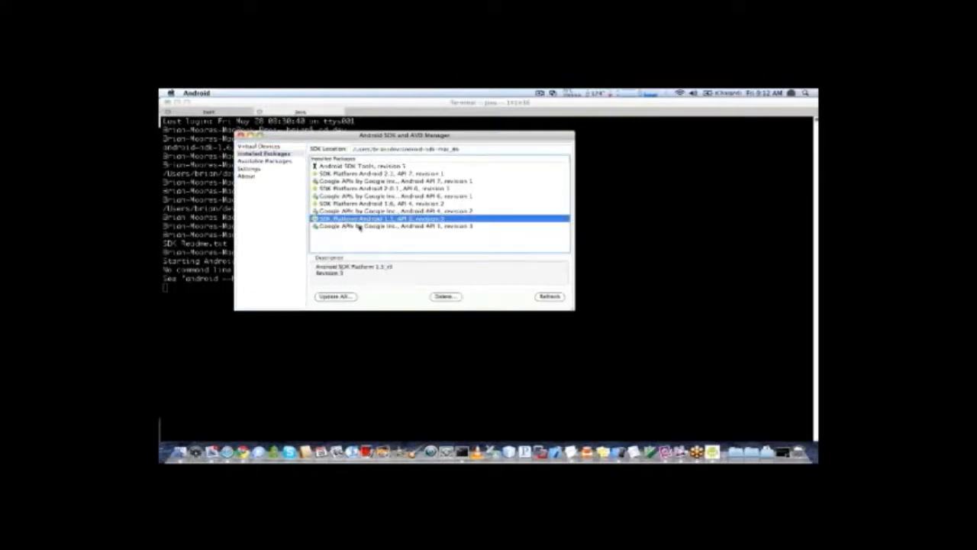
pyautogui.moveTo(271, 178)
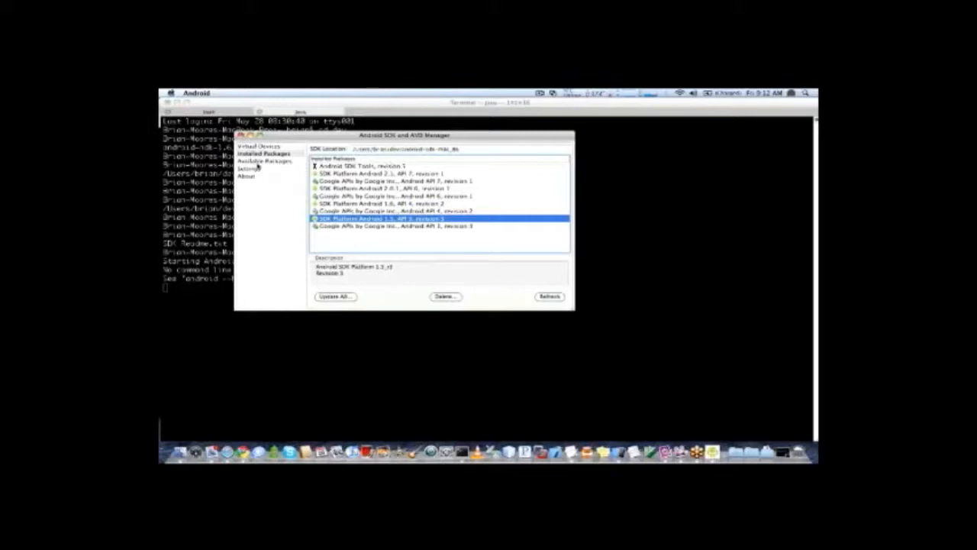
pyautogui.click(265, 161)
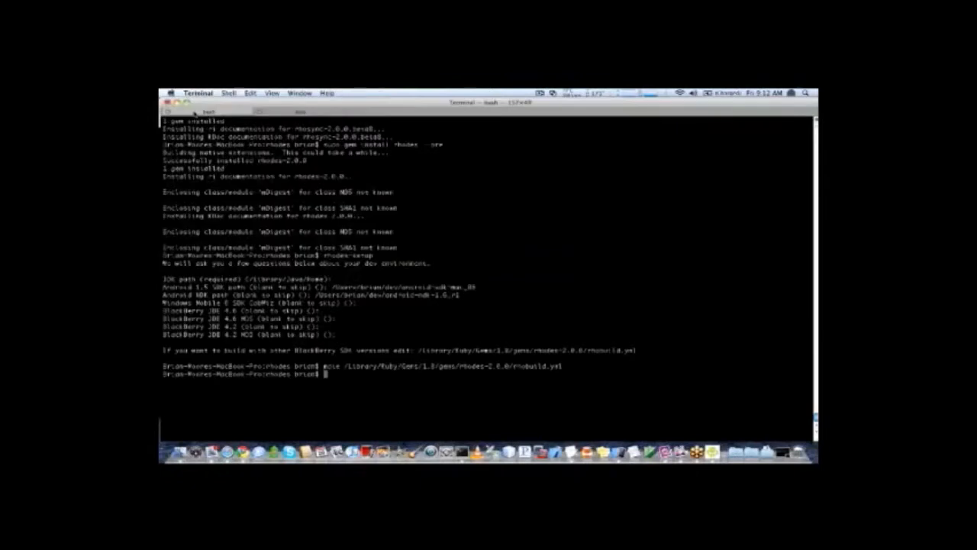
pyautogui.moveTo(658, 452)
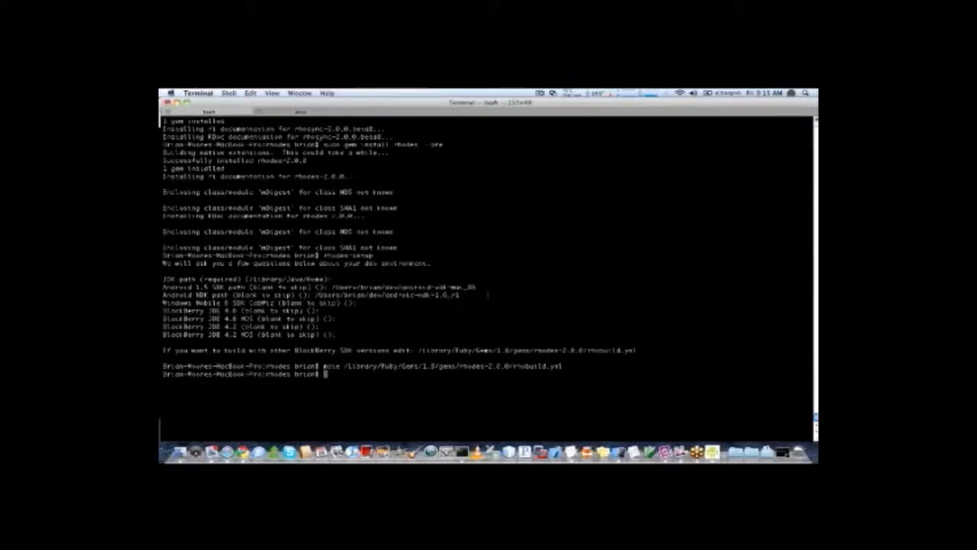
# - Change into work/apps and make a training folder with mkdir
pyautogui.write('cd')
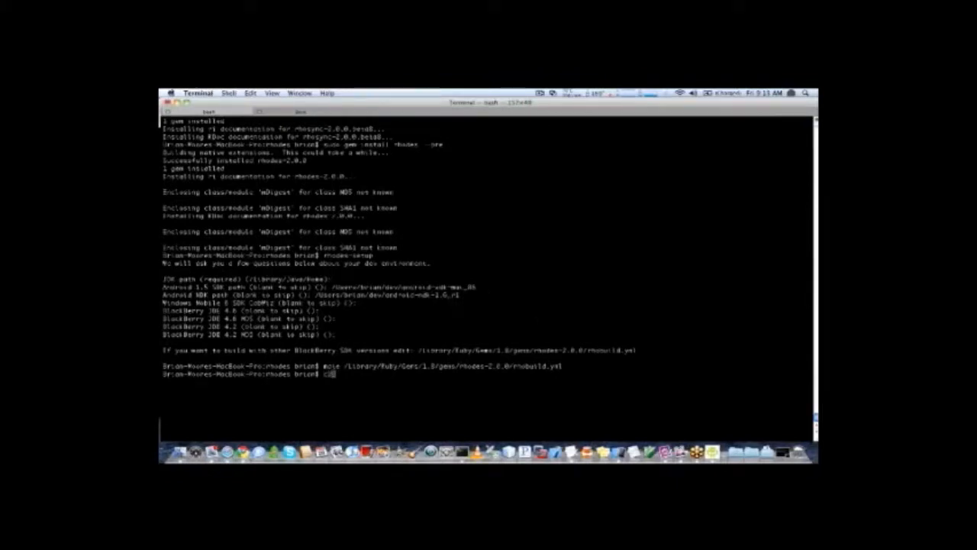
pyautogui.write('cd work')
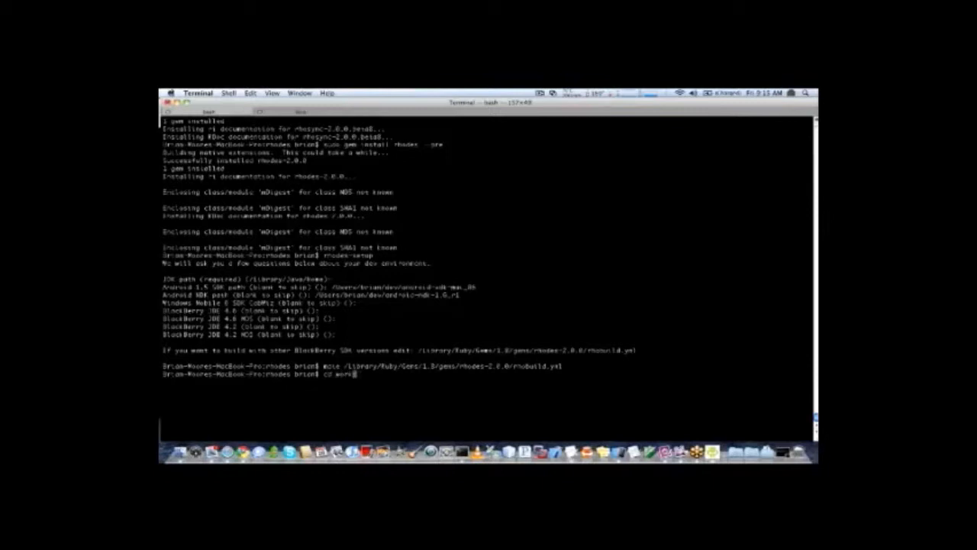
pyautogui.press('Return')
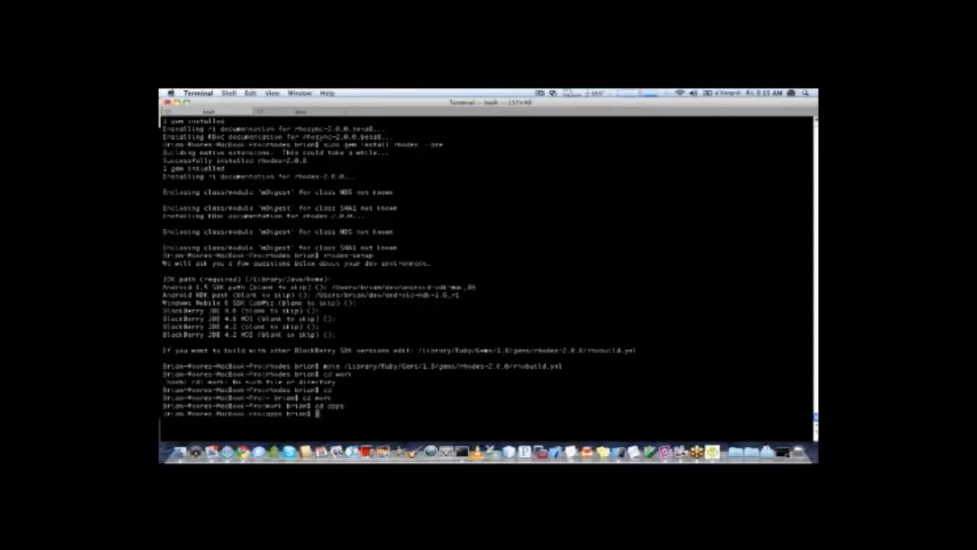
pyautogui.write('id rh')
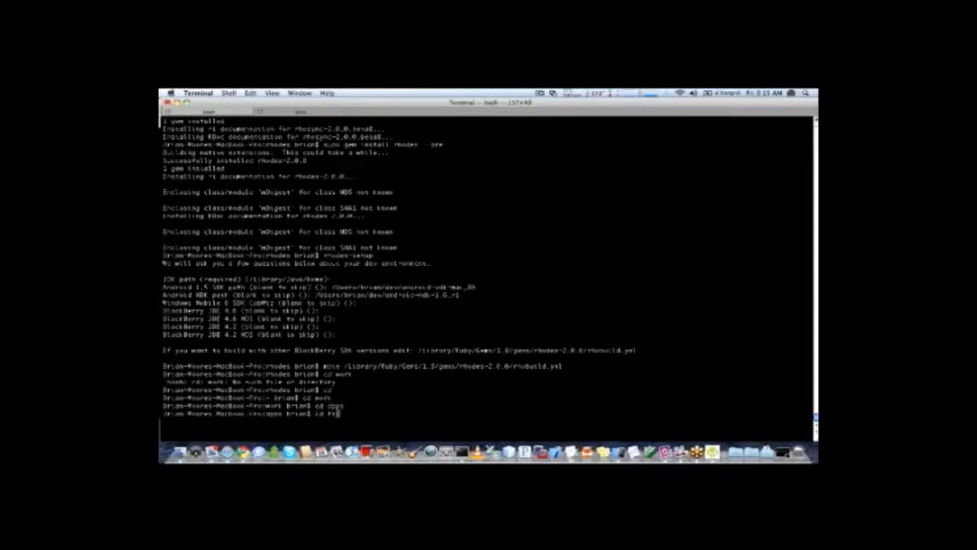
pyautogui.write('mkdir')
pyautogui.write('rhode')
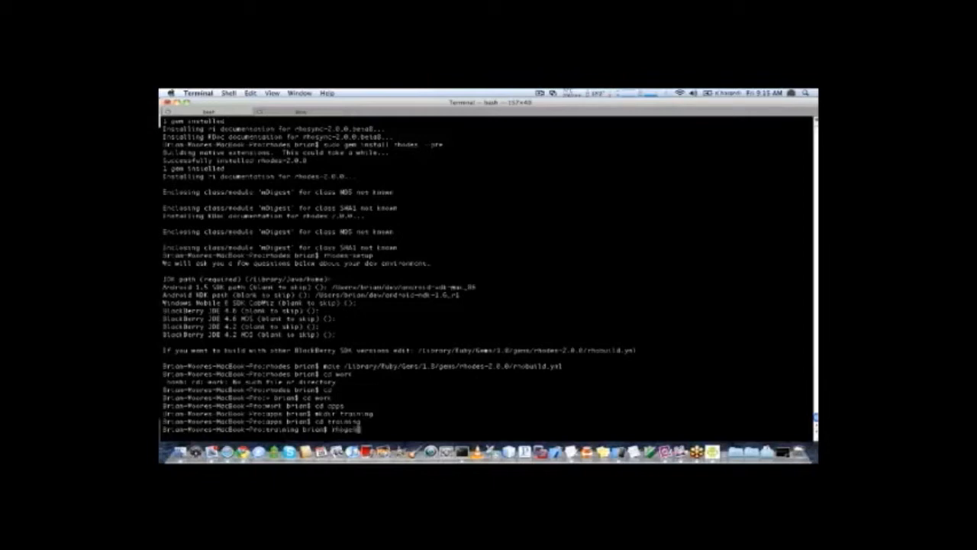
# - Run rhogen for the generator list, then rhogen app for its usage
pyautogui.press('Return')
pyautogui.write('rhogen')
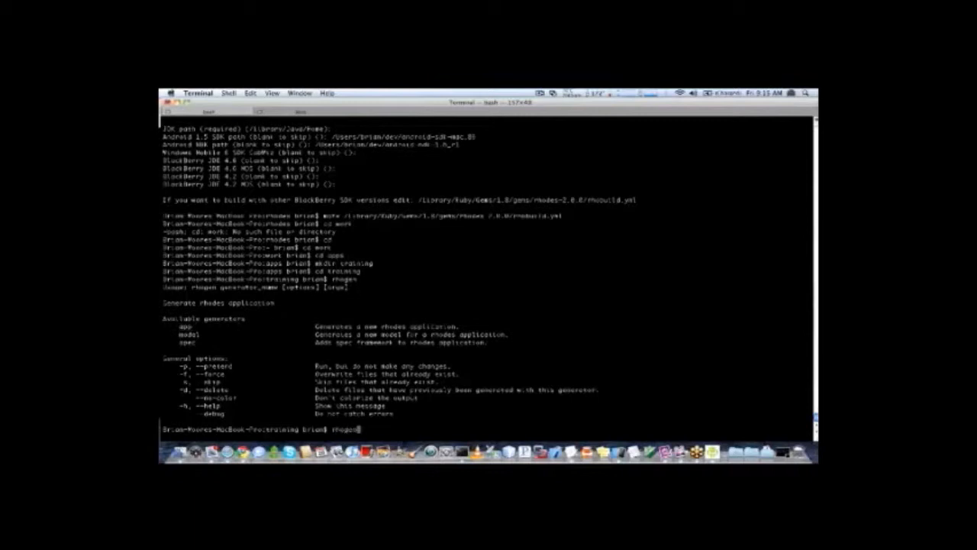
pyautogui.write(' app')
pyautogui.press('Return')
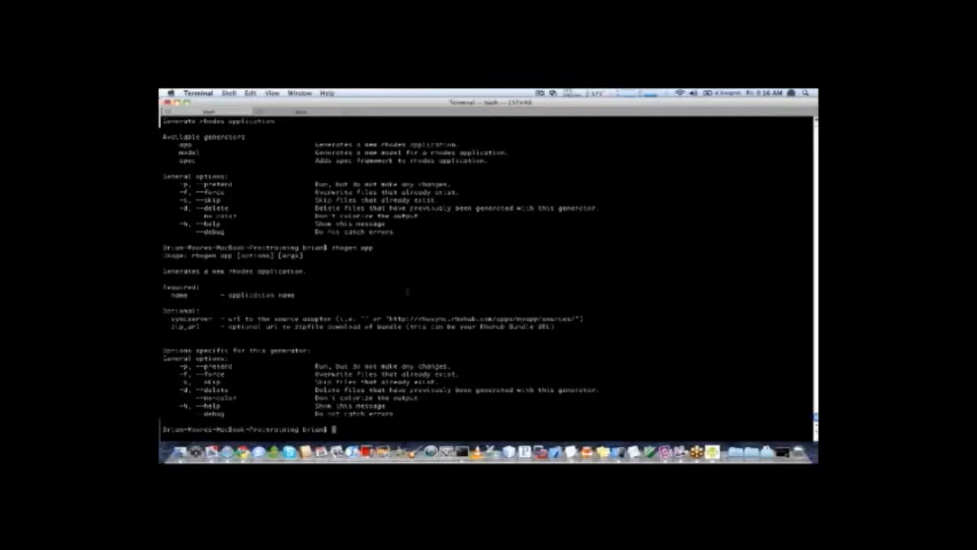
# - Run rhogen app store, cd into store, and type mate . for TextMate
pyautogui.write('rhogen app store')
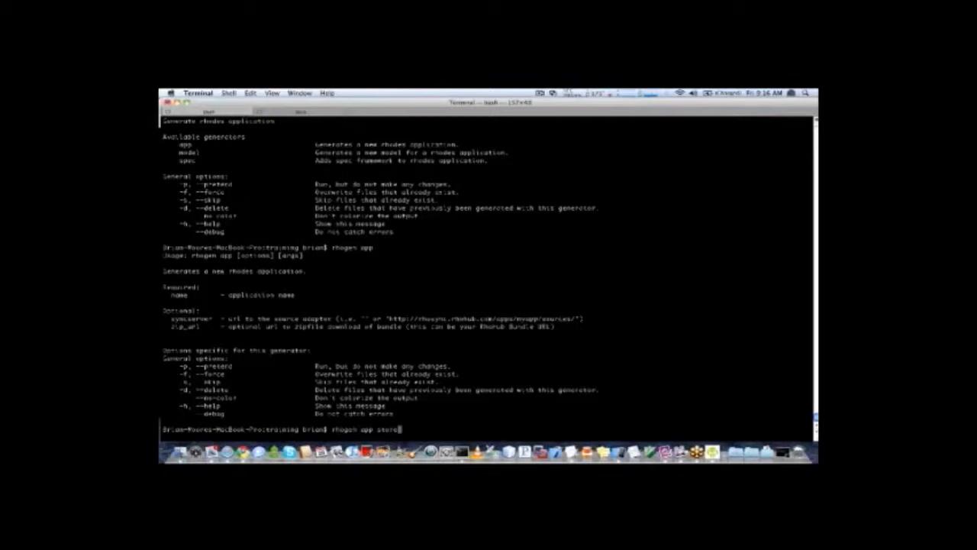
pyautogui.press('Return')
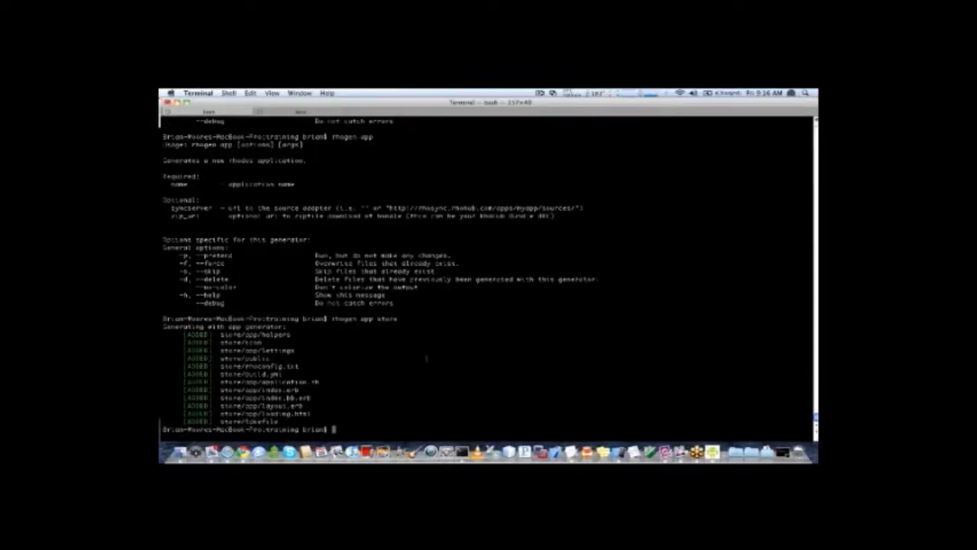
pyautogui.write('cd')
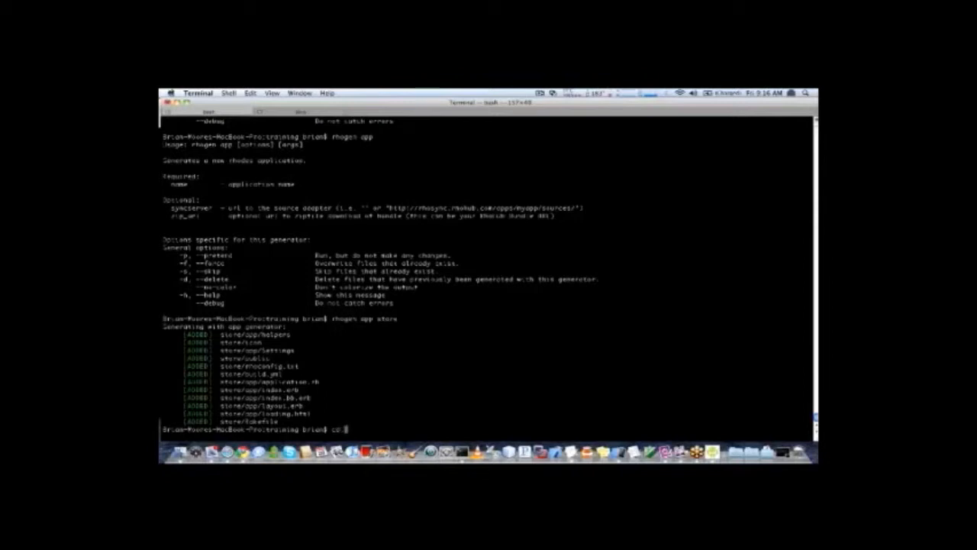
pyautogui.press('Return')
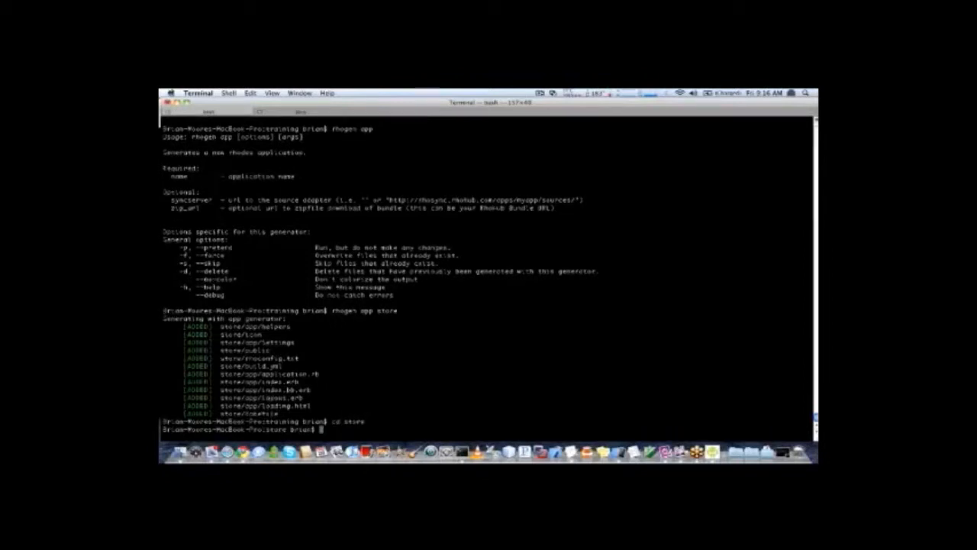
pyautogui.write('mate .')
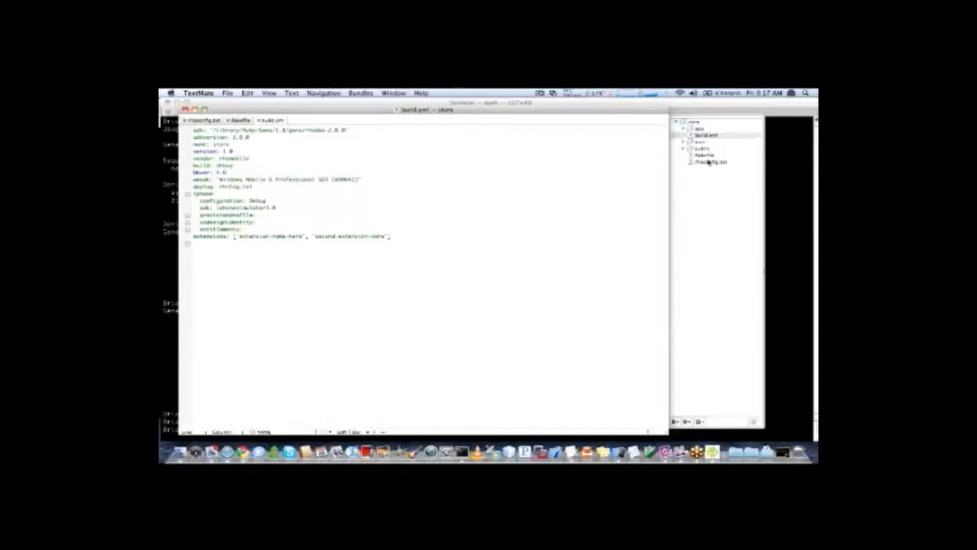
pyautogui.moveTo(710, 206)
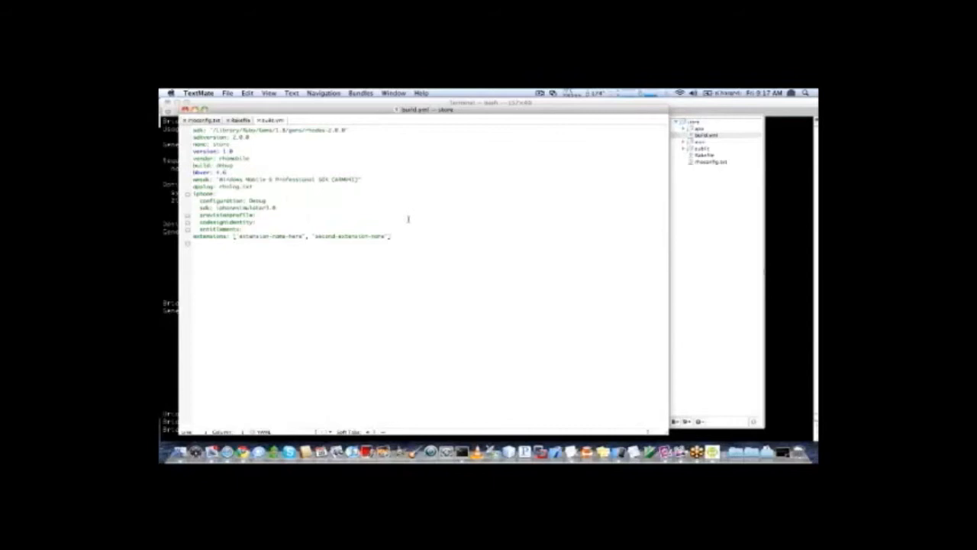
pyautogui.moveTo(576, 162)
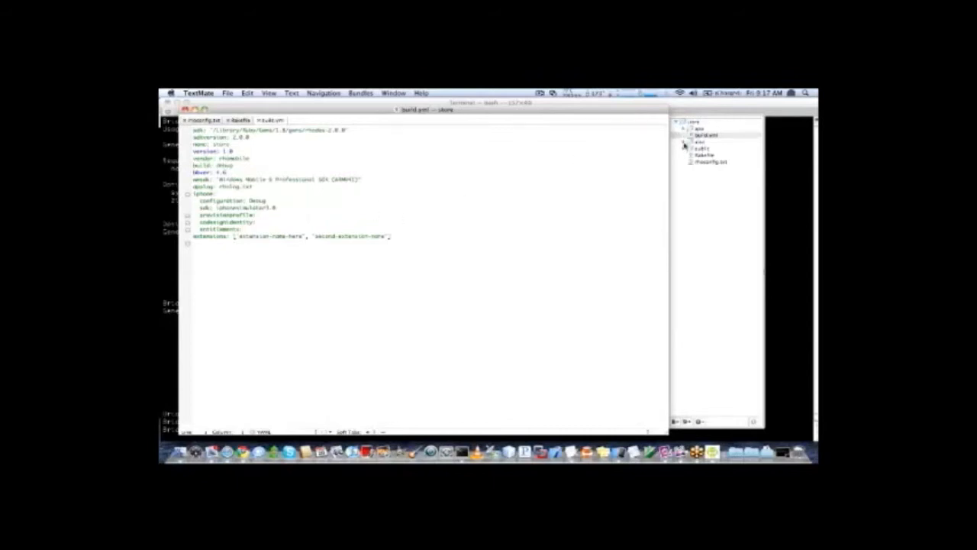
# - Expand the store project's app folder in the TextMate project drawer
pyautogui.click(683, 145)
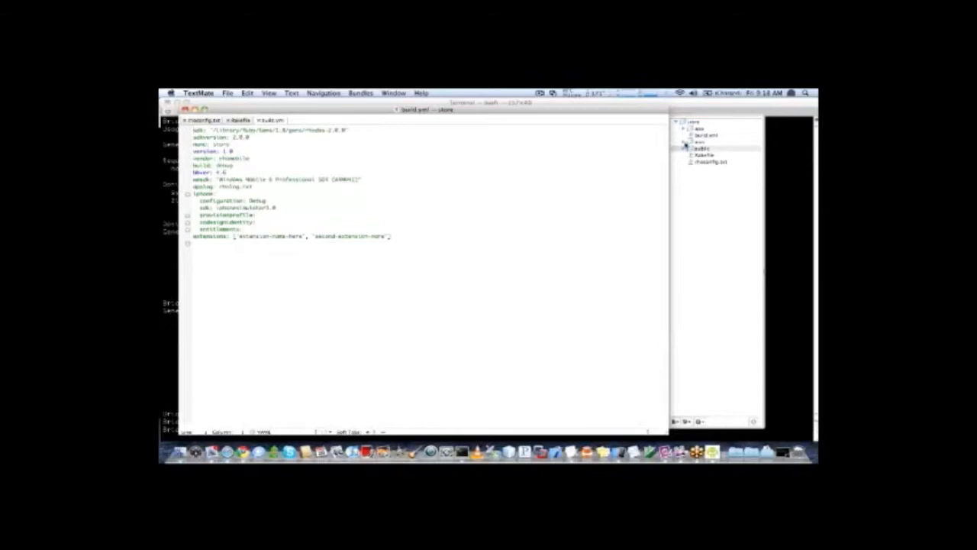
# - Expand the public and css folders, toggle images open and closed, and expand icon
pyautogui.click(683, 149)
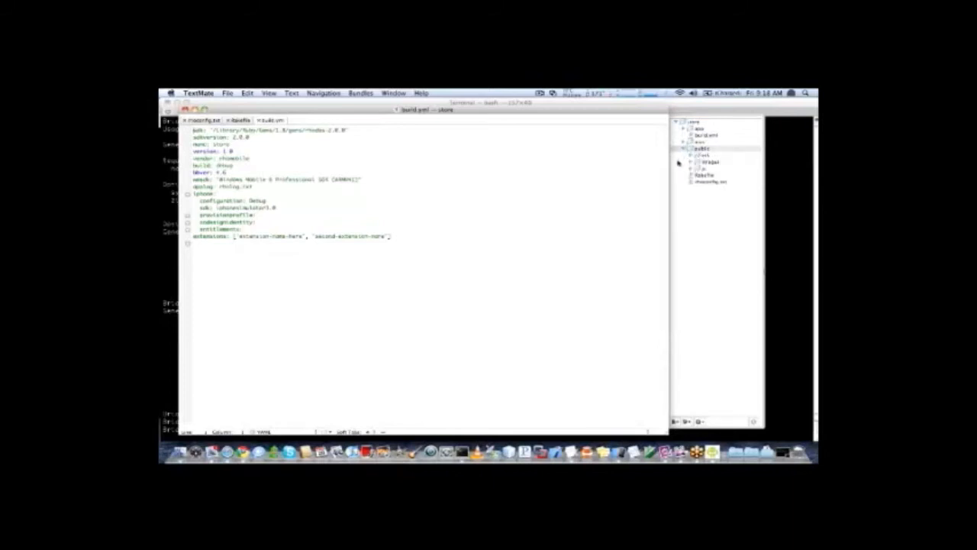
pyautogui.click(685, 149)
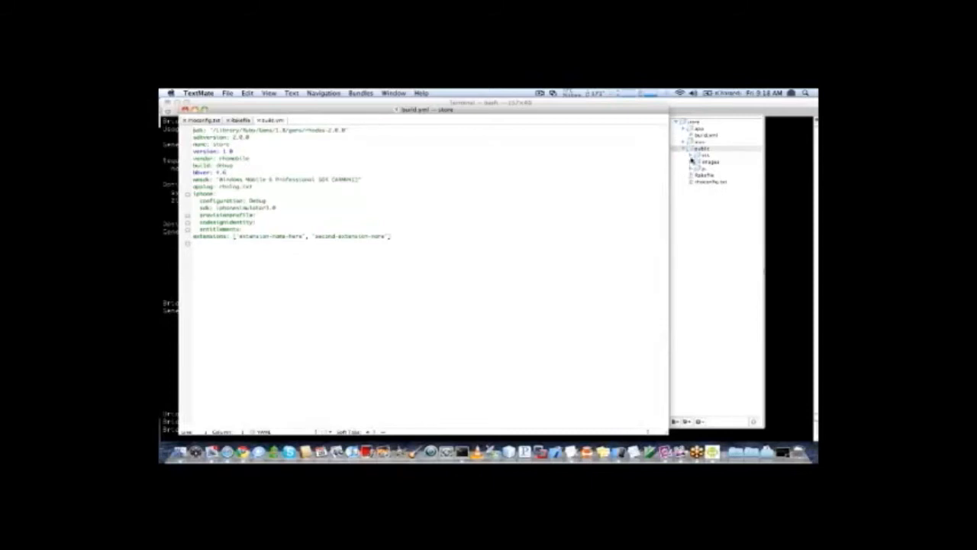
pyautogui.click(693, 155)
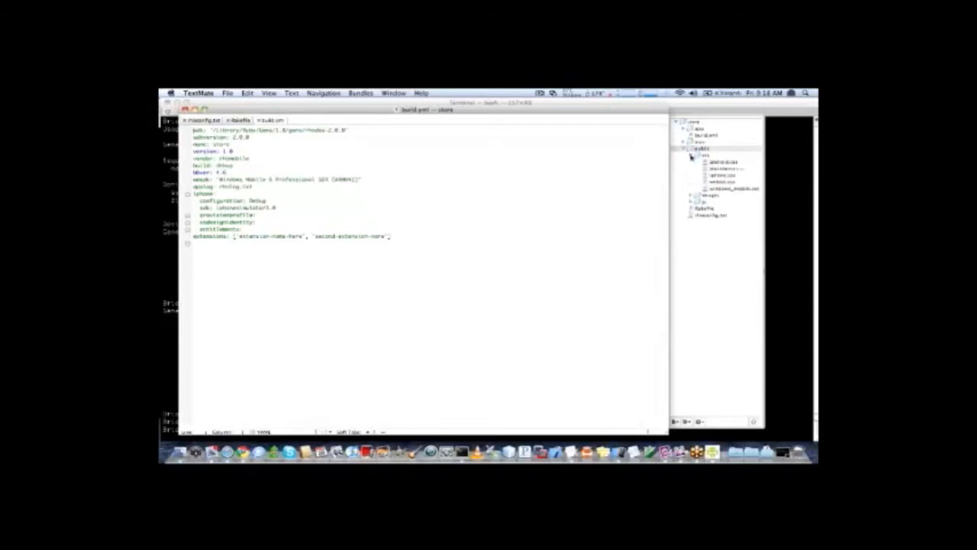
pyautogui.click(686, 154)
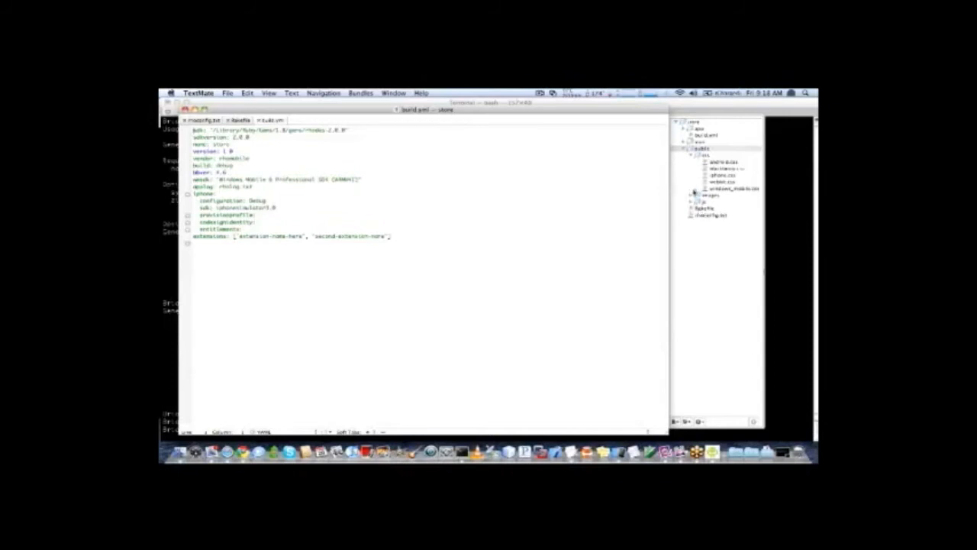
pyautogui.click(684, 195)
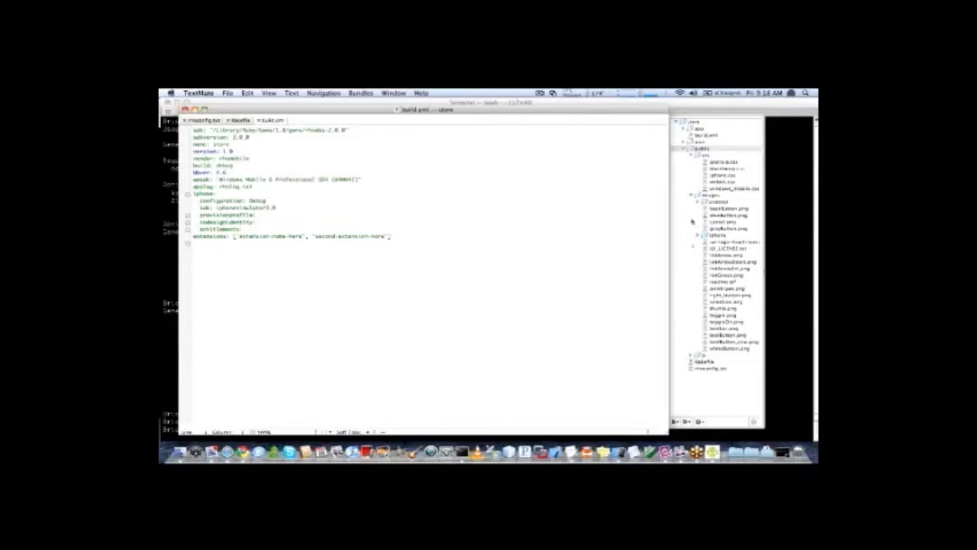
pyautogui.click(692, 155)
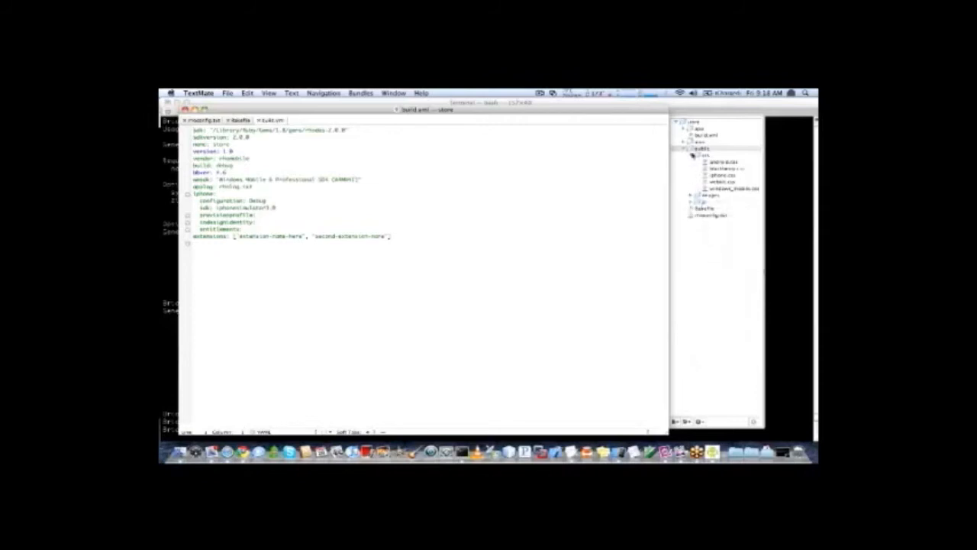
pyautogui.click(684, 144)
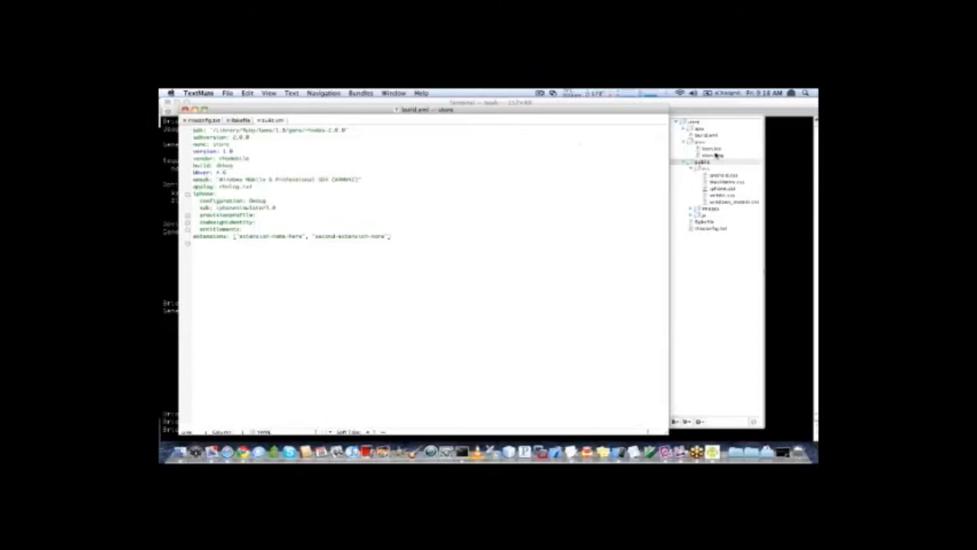
pyautogui.moveTo(716, 161)
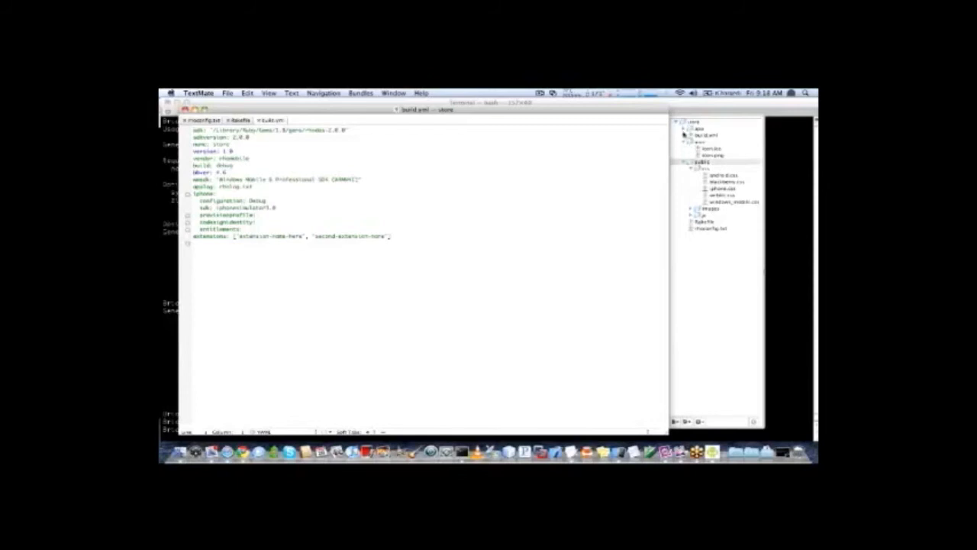
# - Expand the store app's app folder to reveal index.erb
pyautogui.click(687, 134)
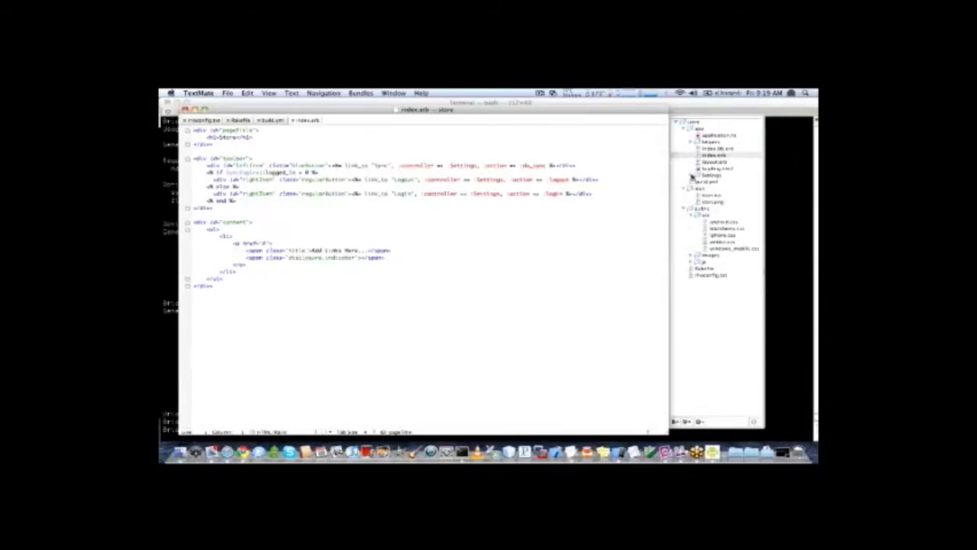
# - Expand the Settings and helpers folders in the project drawer
pyautogui.click(694, 175)
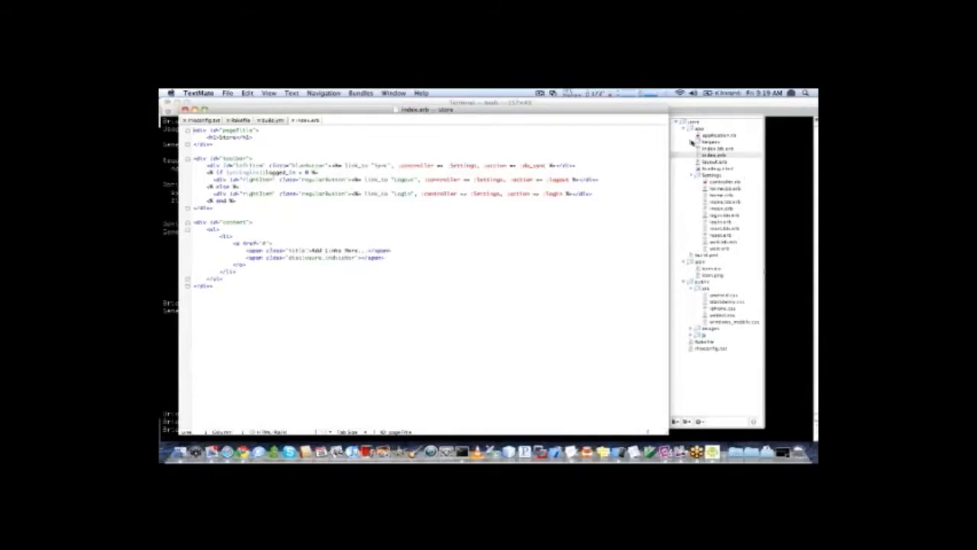
pyautogui.click(688, 142)
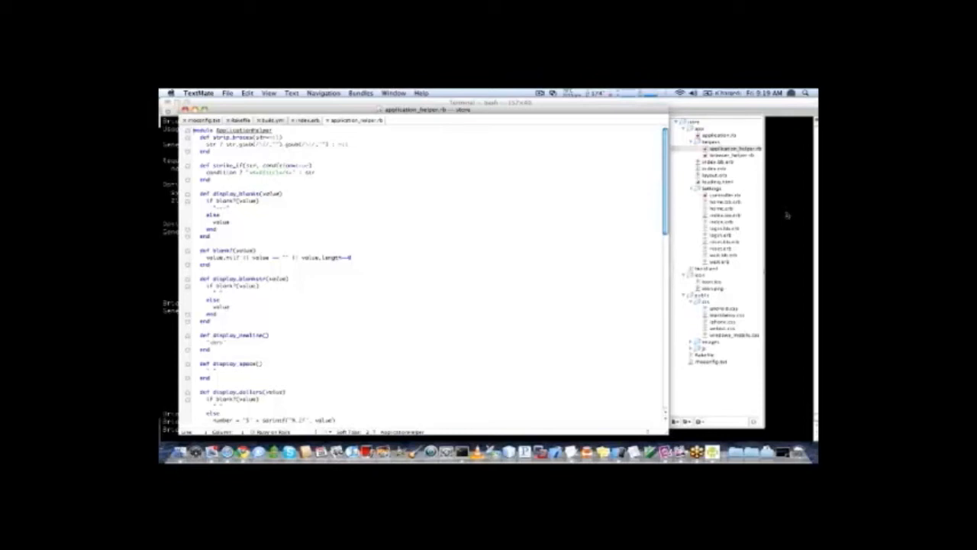
pyautogui.moveTo(761, 243)
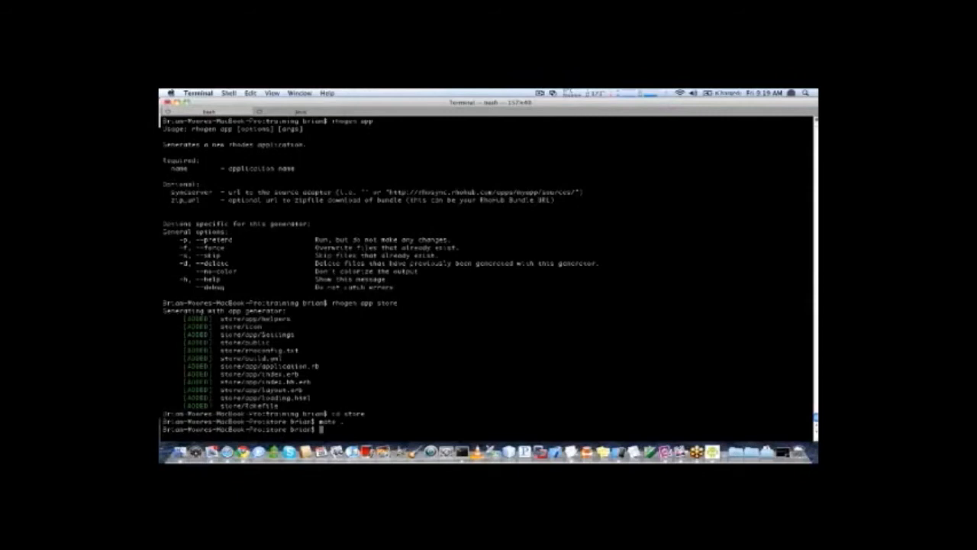
# - Run rake -T to list the store app's rake tasks
pyautogui.write('rake -T')
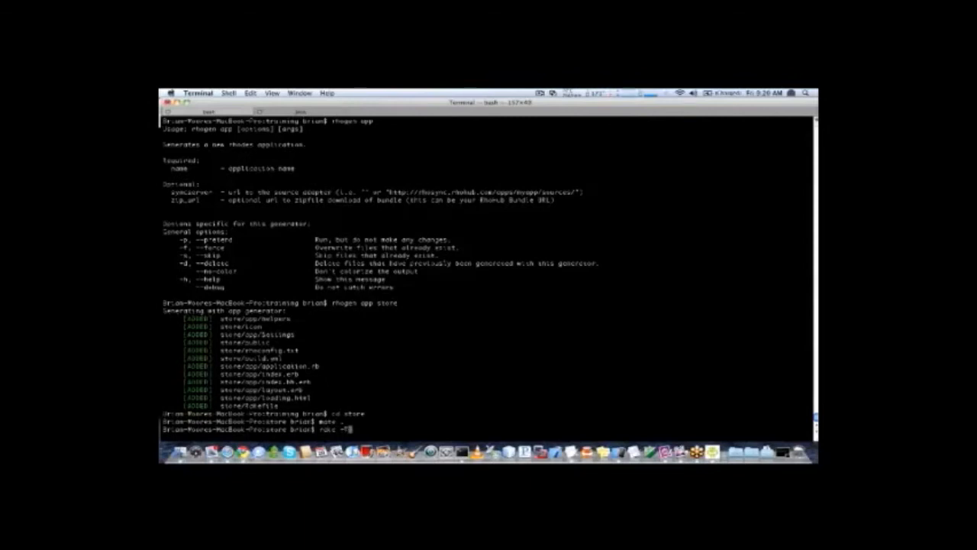
pyautogui.press('Return')
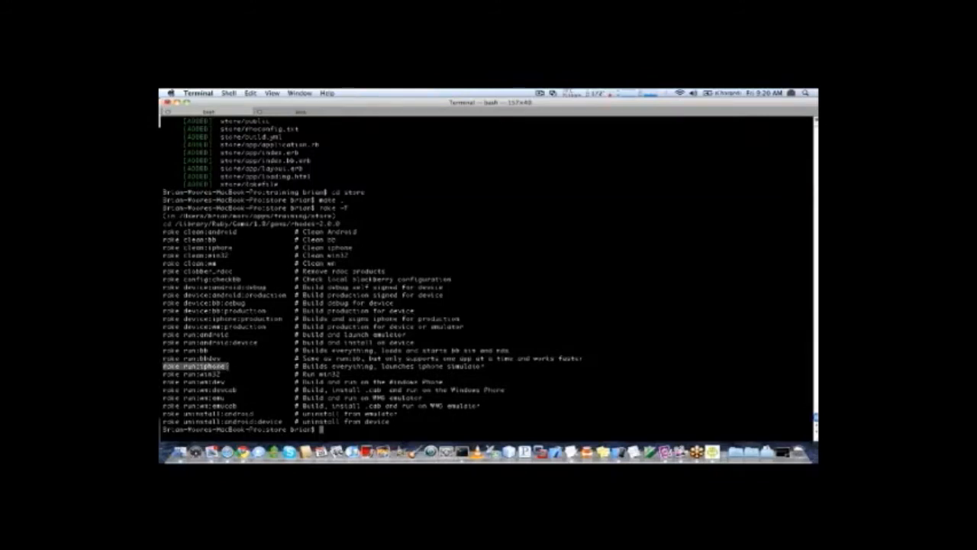
# - Run rake run:iphone and scroll through the streaming compile output
pyautogui.write('rake run:iphone')
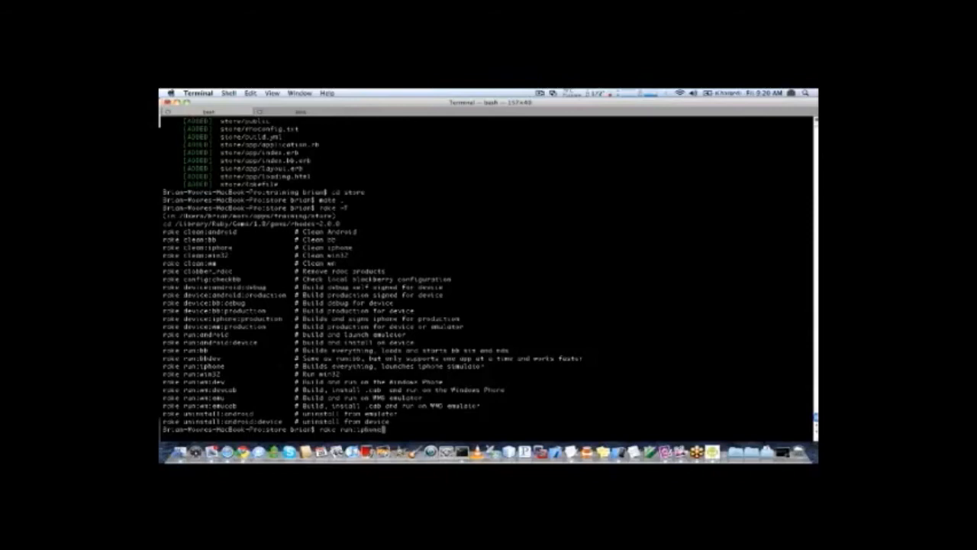
pyautogui.press('Return')
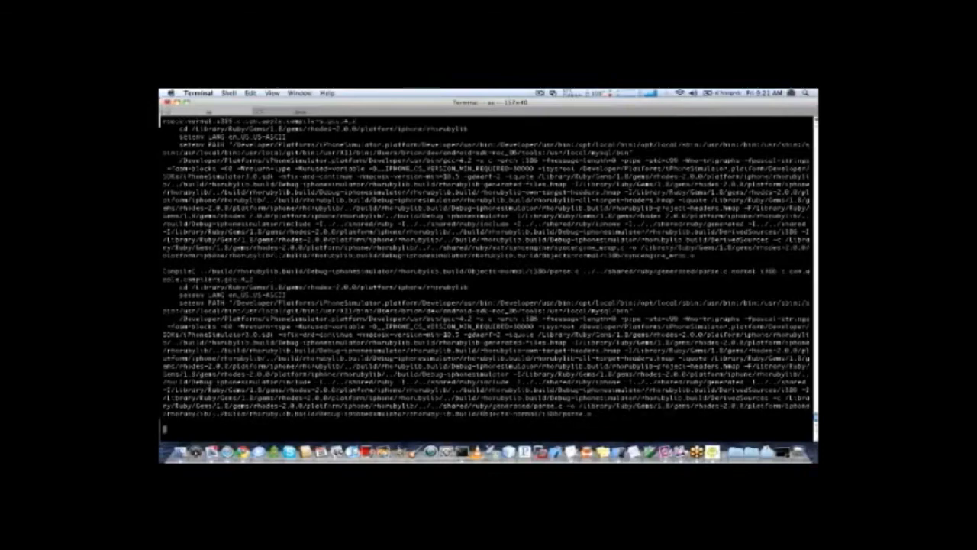
pyautogui.scroll(-3)
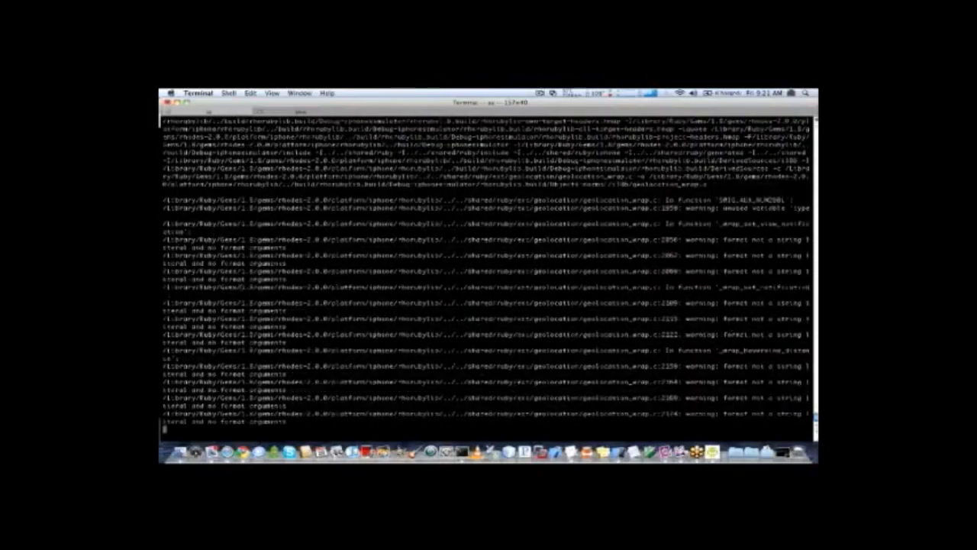
pyautogui.scroll(-3)
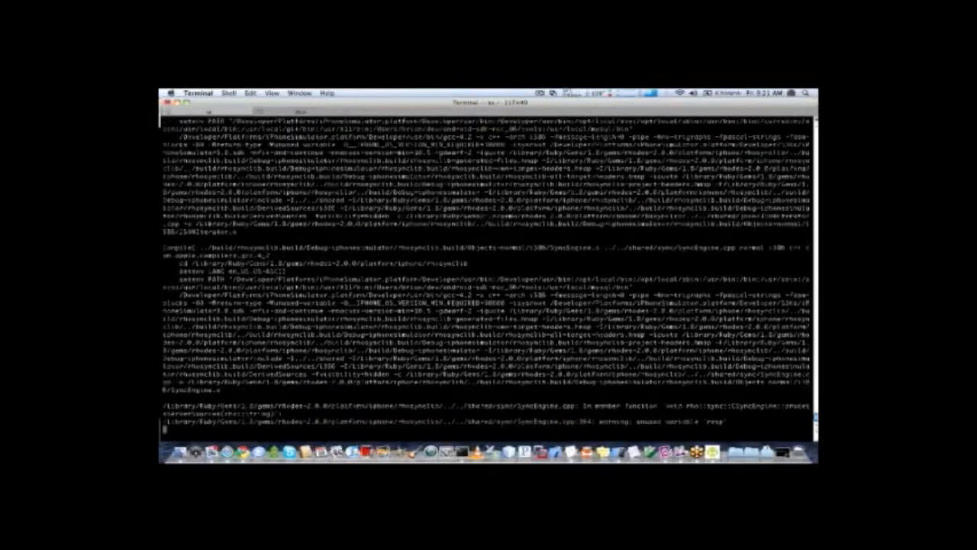
pyautogui.scroll(-3)
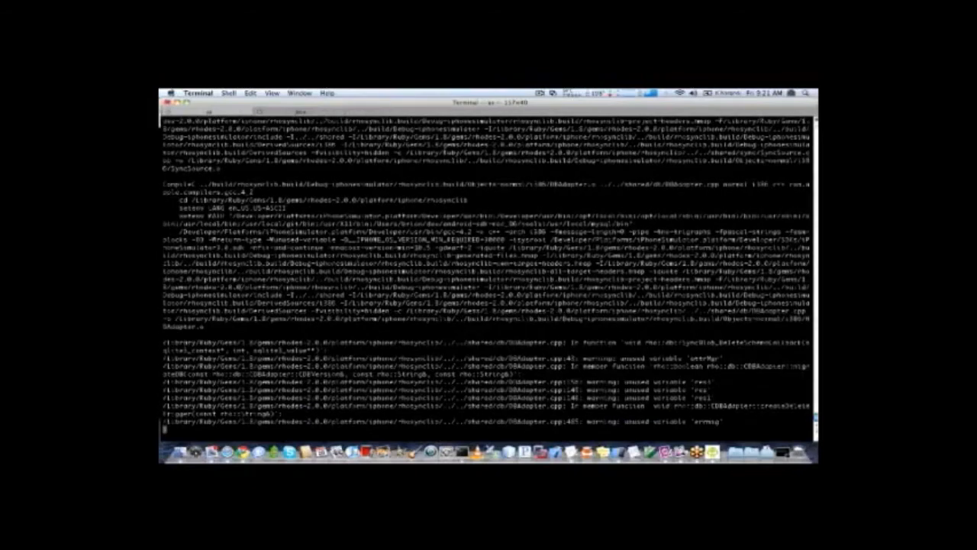